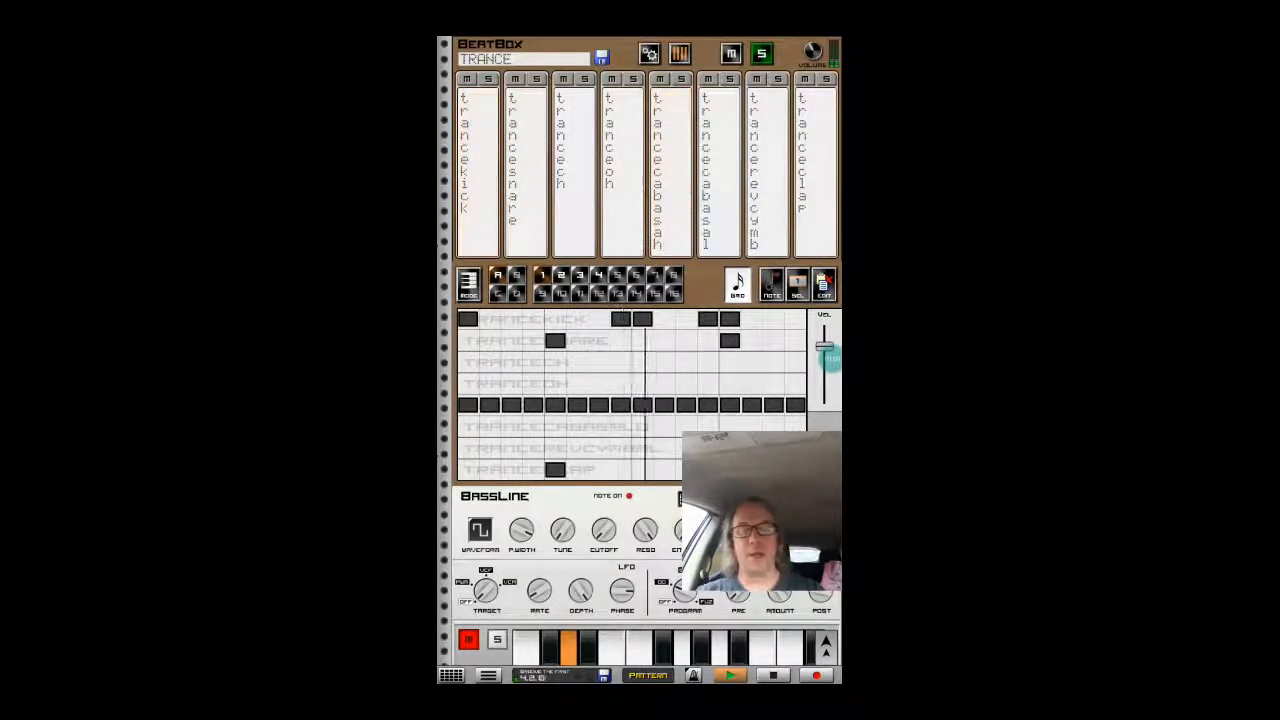
Bring up the BassLine synth's empty note grid below the BeatBox drum pattern.
{"action": "left_click", "coordinate": [728, 674]}
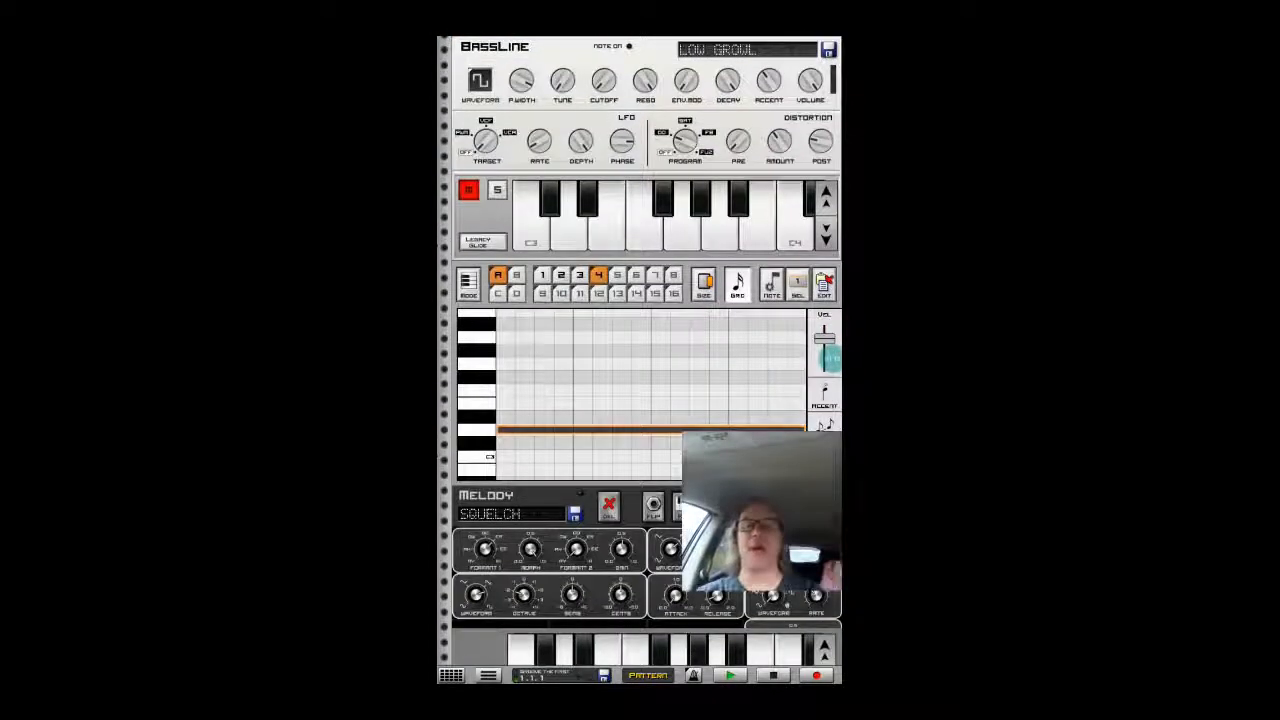
Load the BassLine pattern slot holding the riff, then move to the Melody synth's note pattern.
{"action": "left_click", "coordinate": [540, 276]}
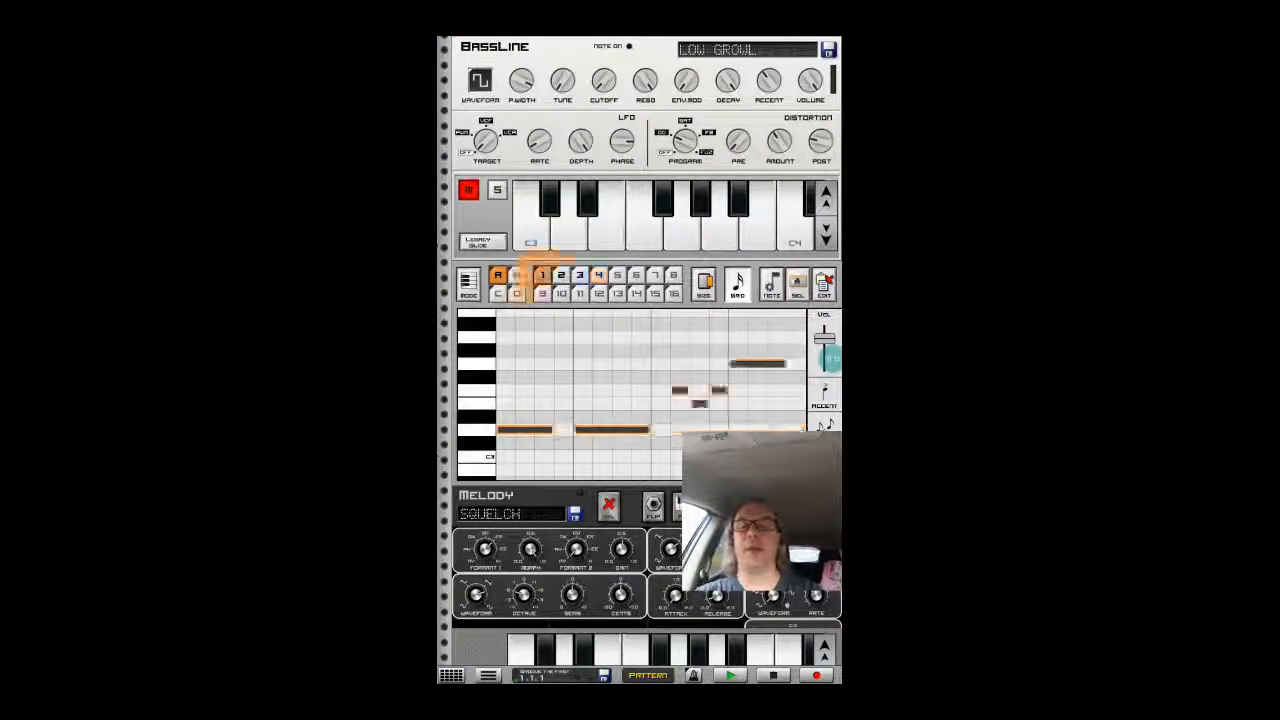
{"action": "left_click", "coordinate": [542, 280]}
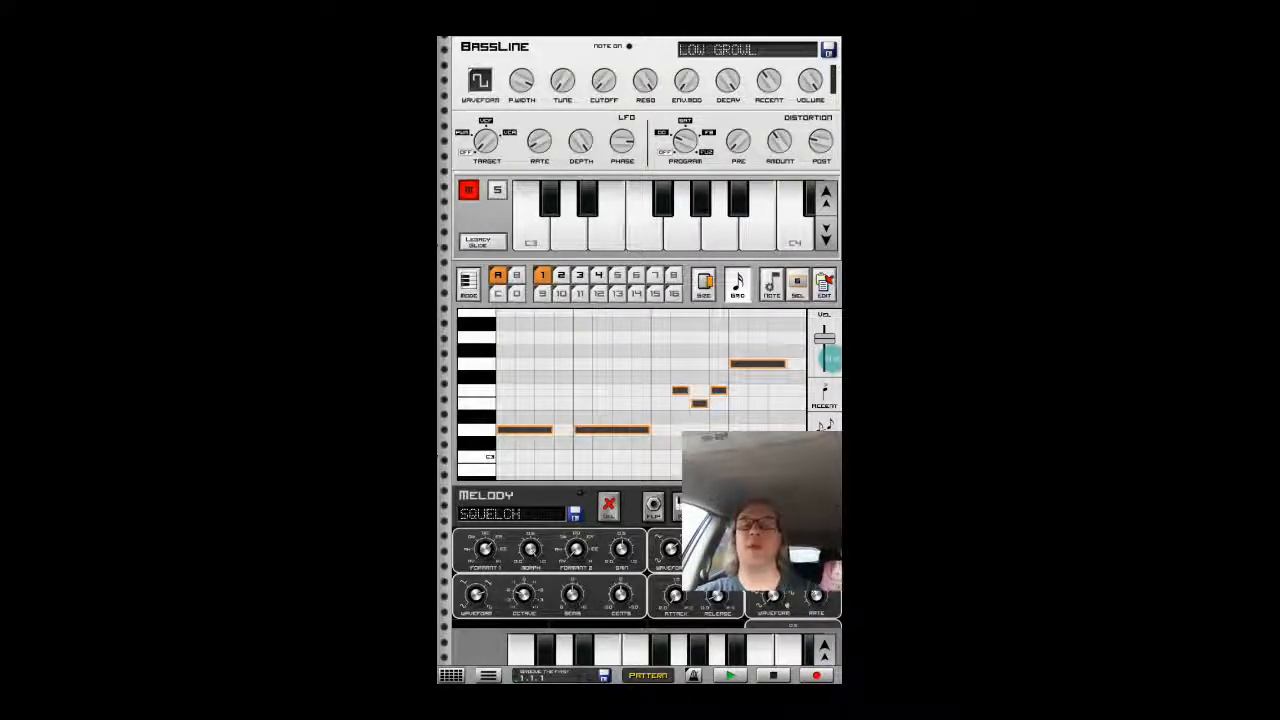
{"action": "left_click", "coordinate": [496, 190]}
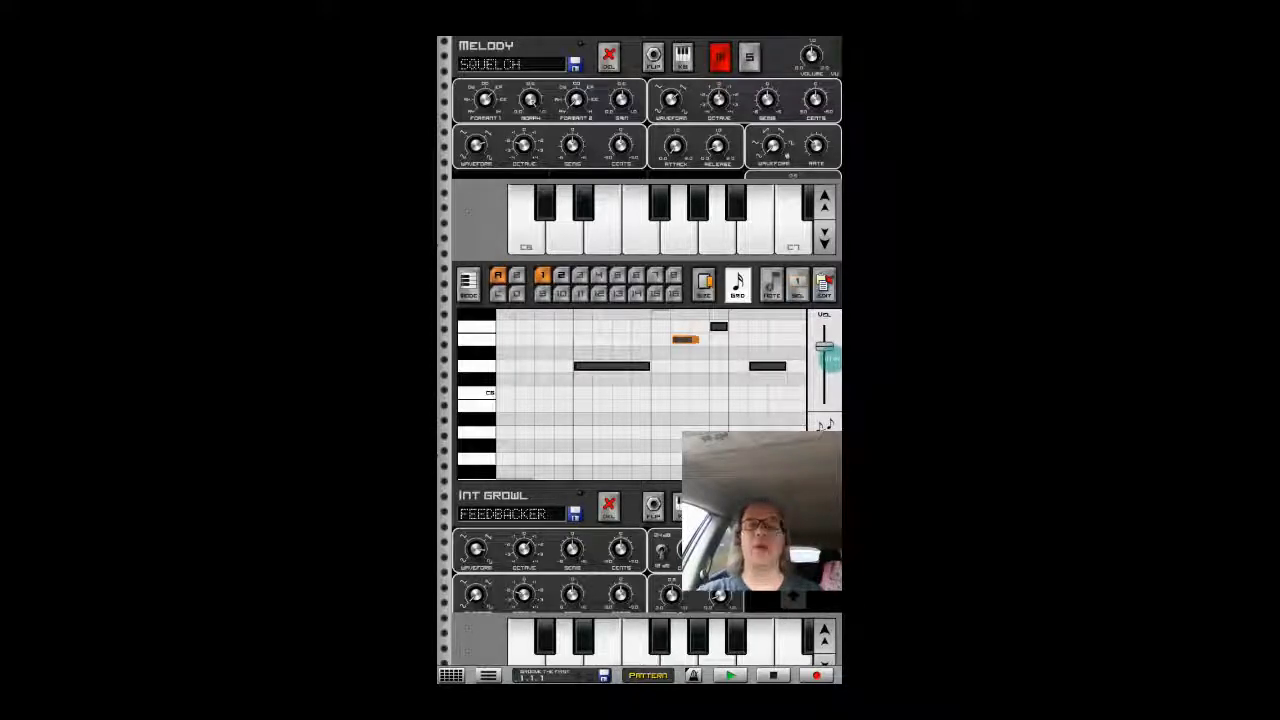
Audition the Melody keys, then show the Mixer view with every machine's levels and effects.
{"action": "left_click", "coordinate": [748, 56]}
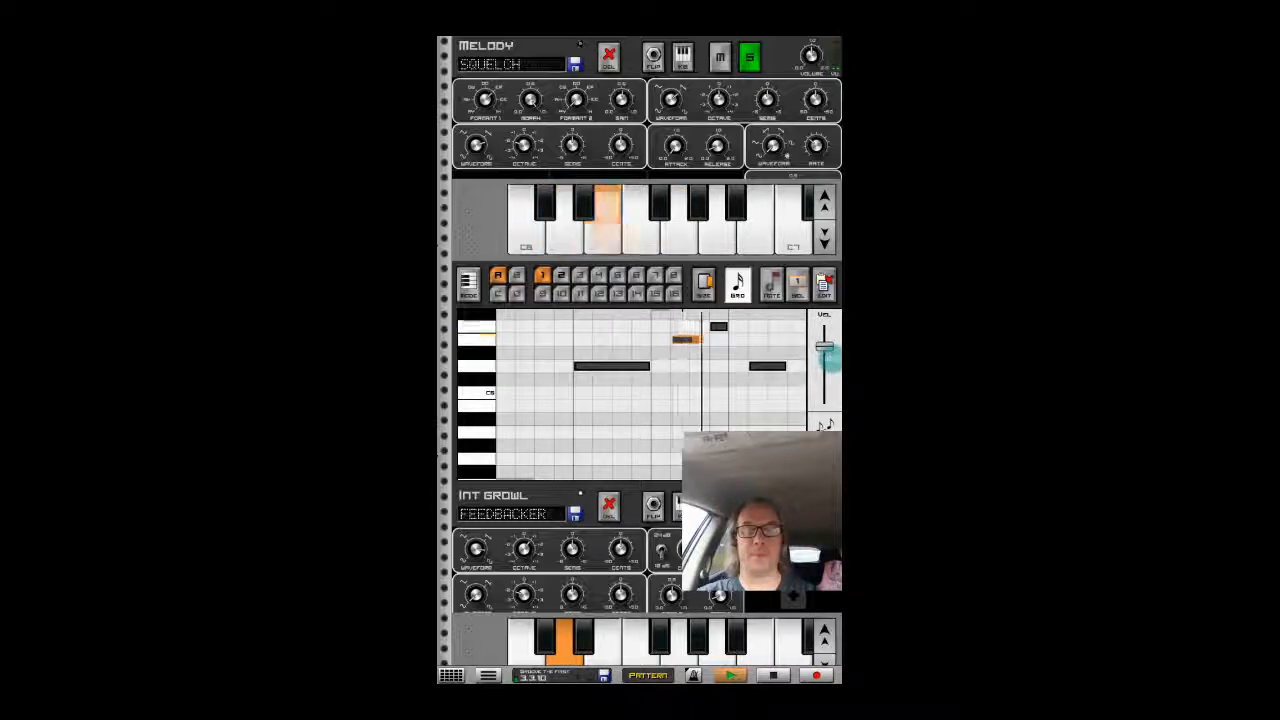
{"action": "left_click", "coordinate": [732, 676]}
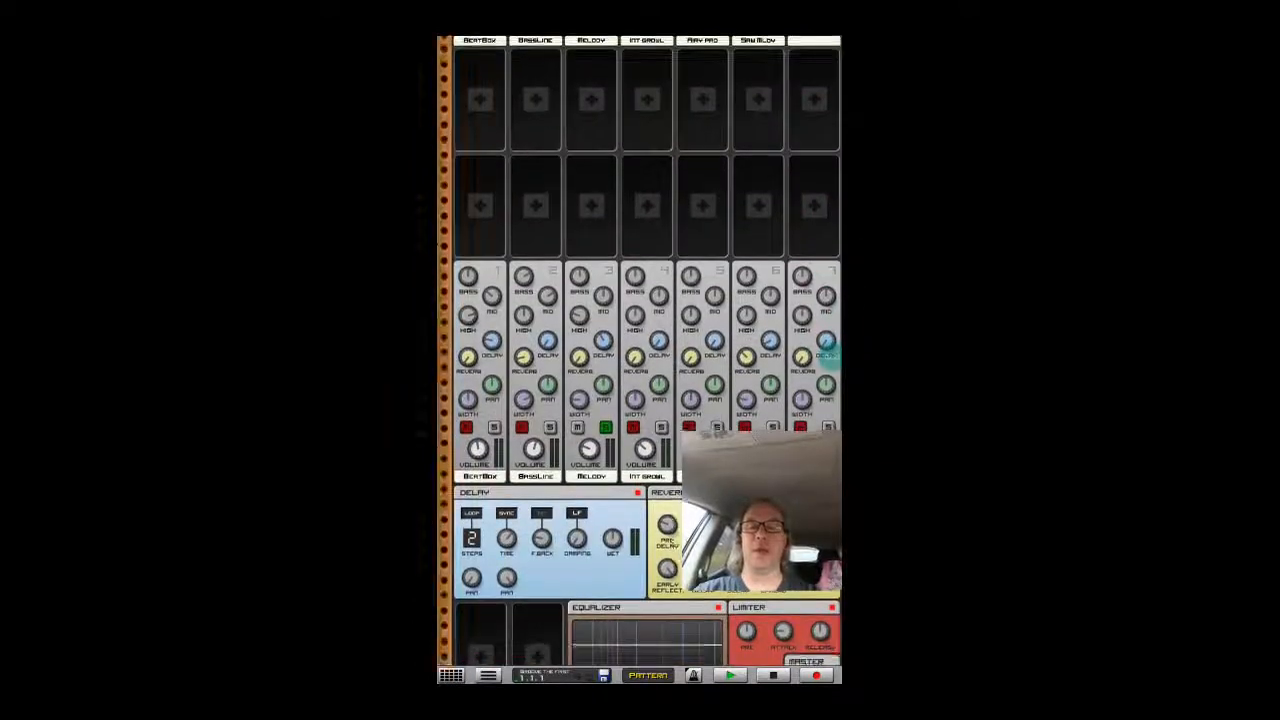
{"action": "scroll", "scroll_direction": "down", "scroll_amount": 3}
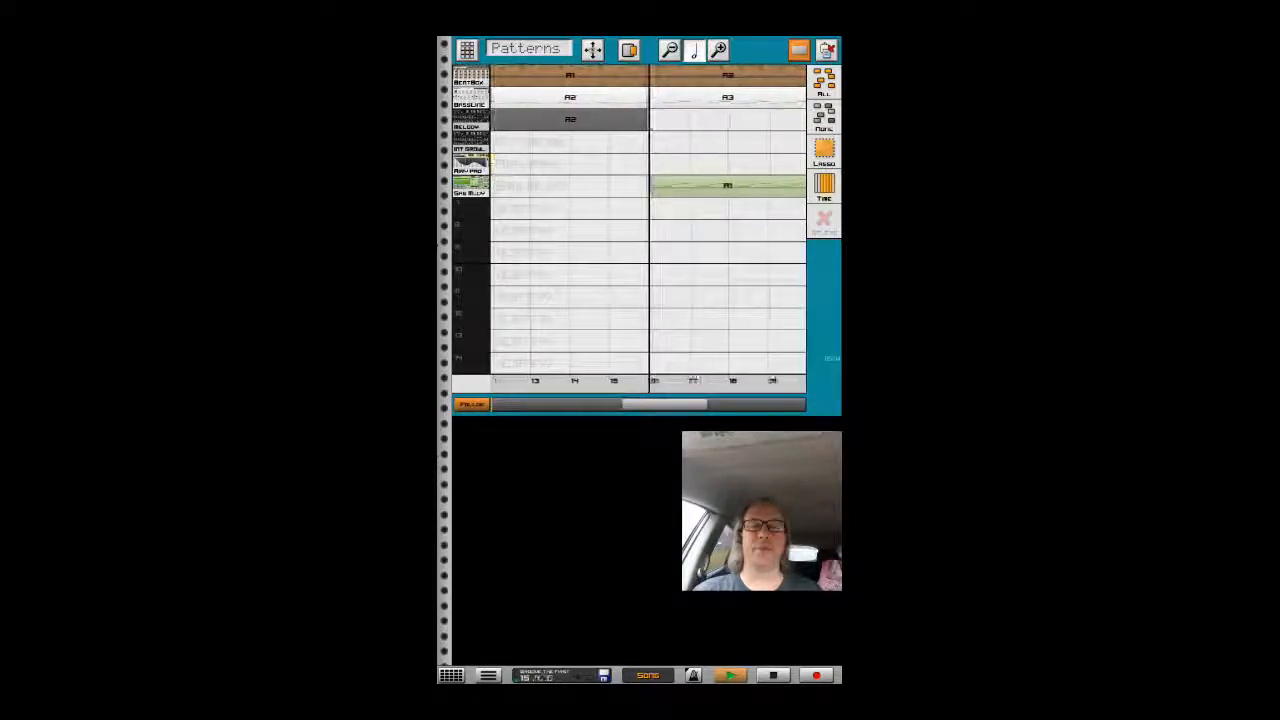
Scroll the Song Sequencer timeline right to reach the later bars for more pattern blocks.
{"action": "scroll", "scroll_direction": "right", "scroll_amount": 3}
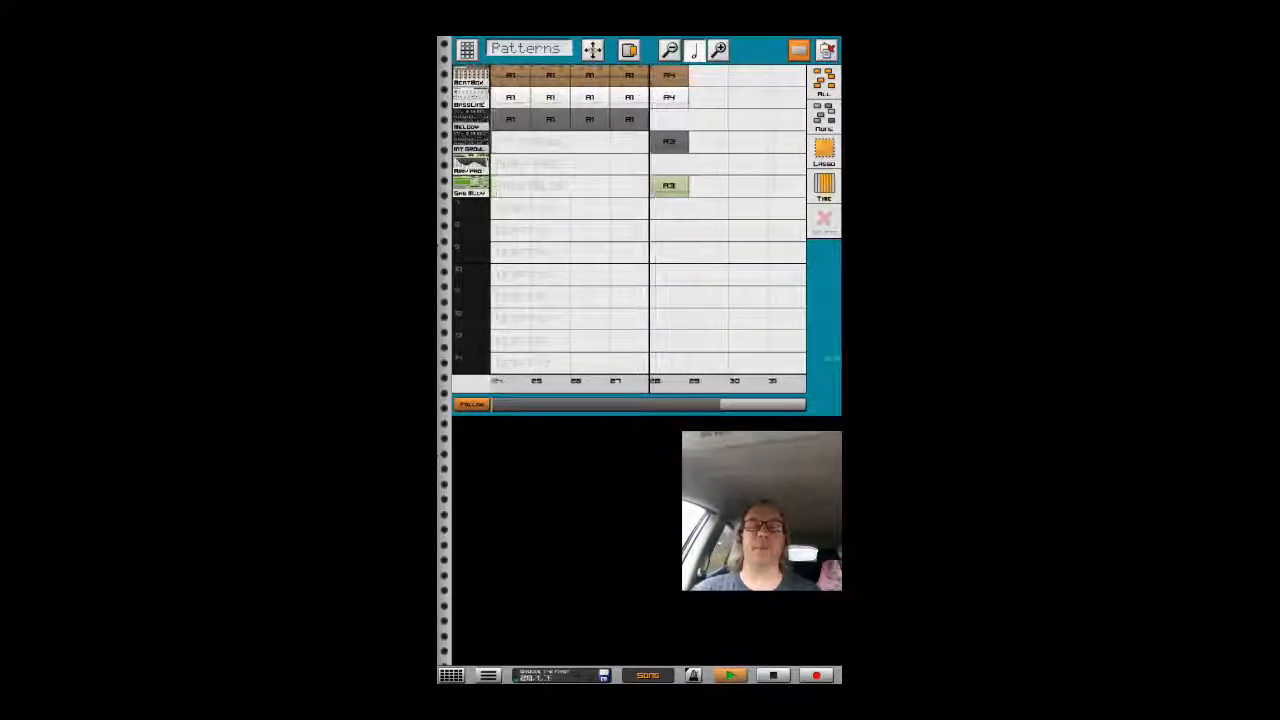
{"action": "scroll", "scroll_direction": "right", "scroll_amount": 3}
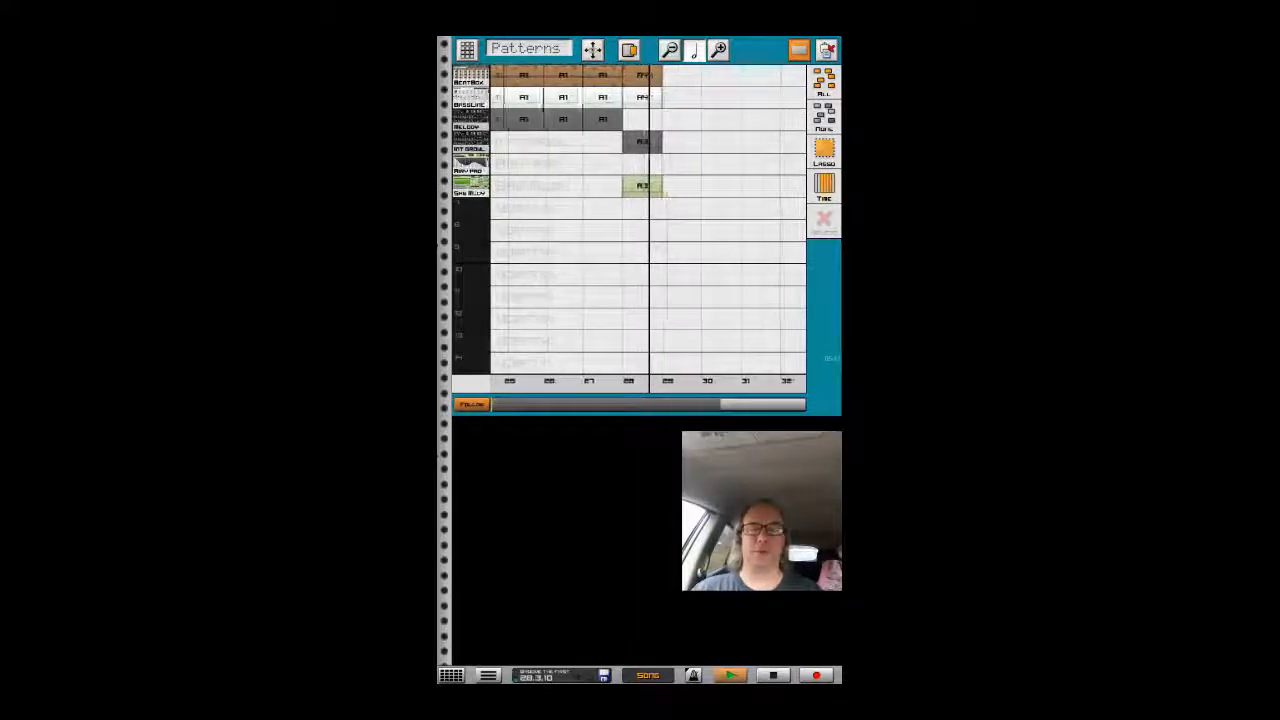